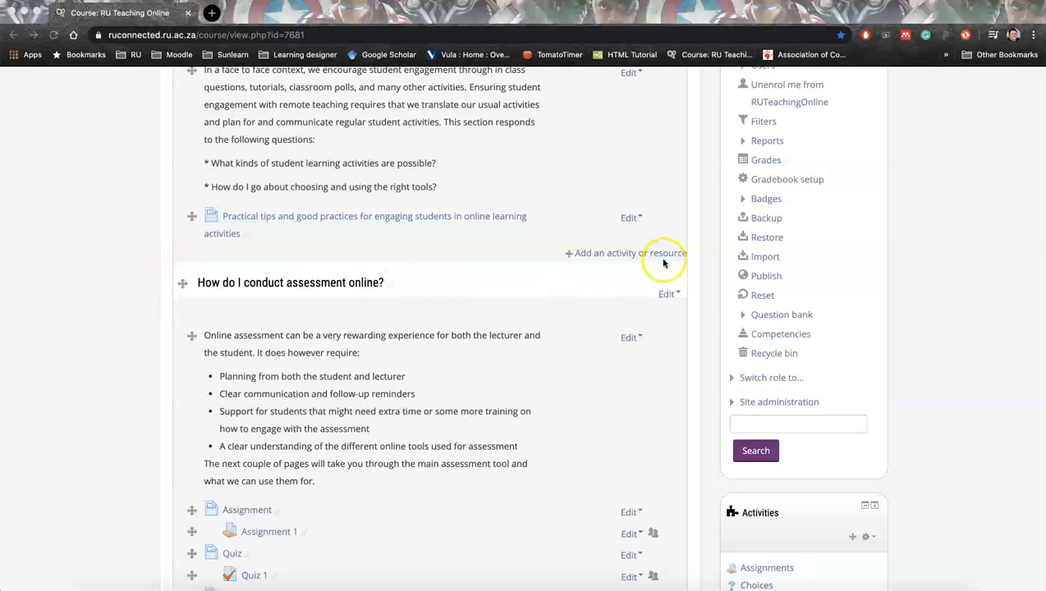
# Expand the Reports section of the course's Administration block
pyautogui.click(765, 140)
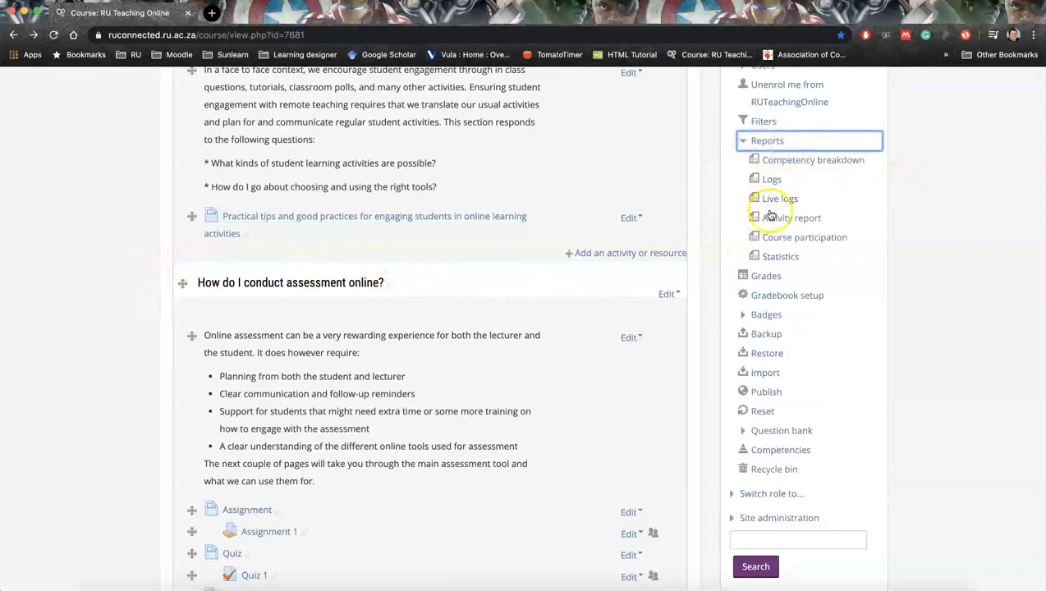
# Show the Activity report with each activity's views, users and last access
pyautogui.click(795, 217)
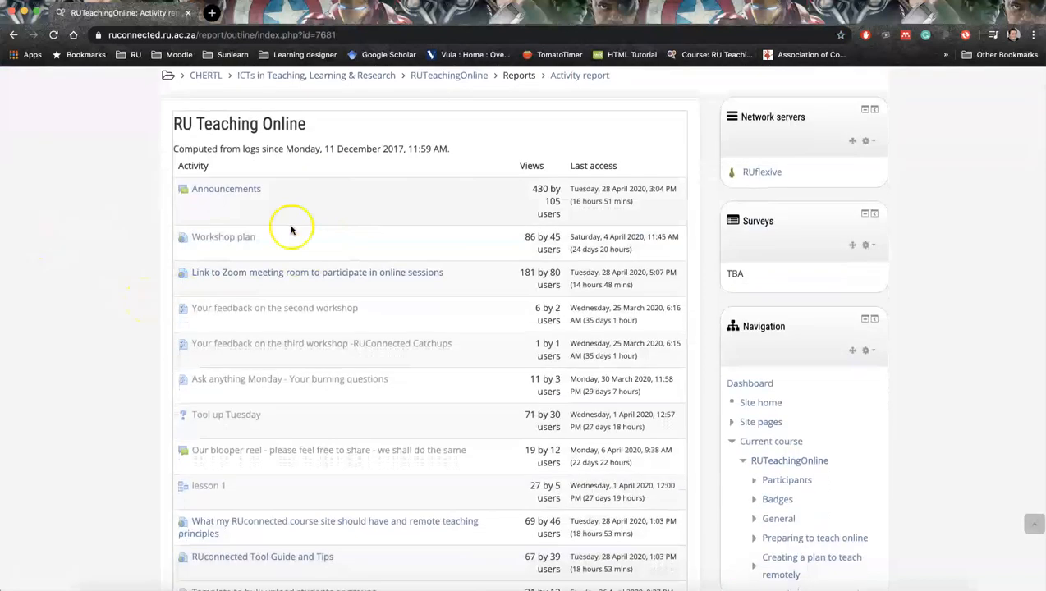
pyautogui.moveTo(361, 276)
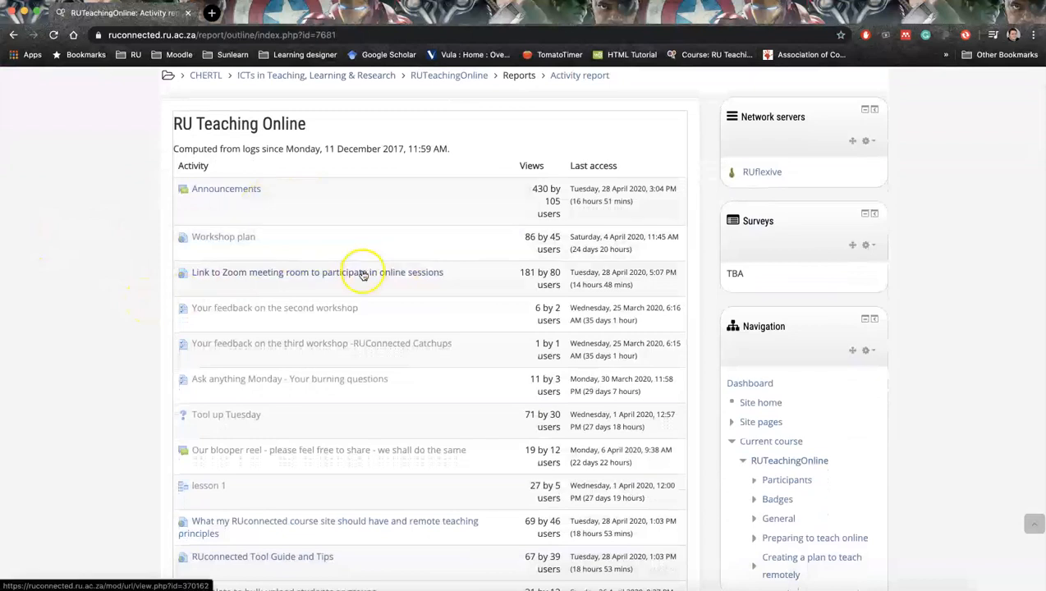